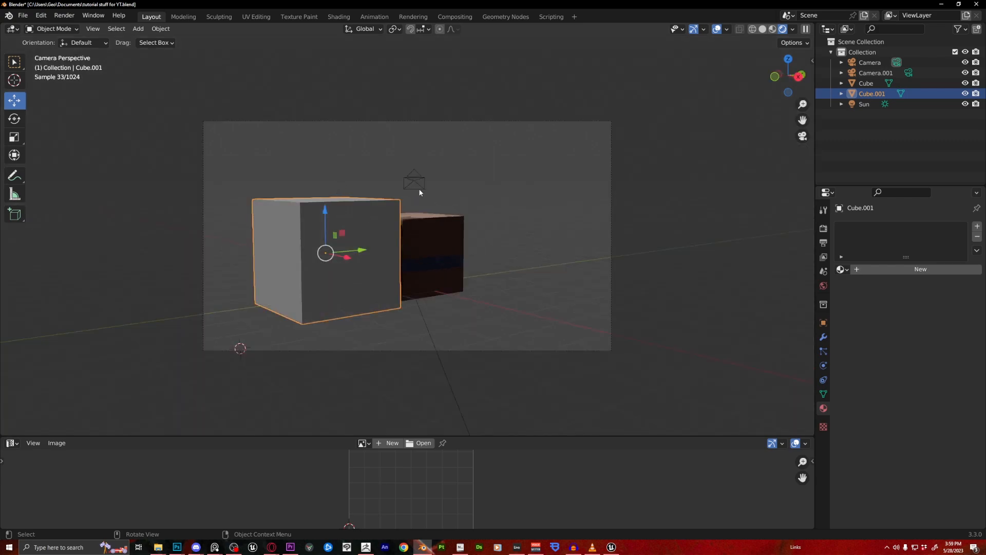
# - Subdivide the grey cube once in Edit Mode, then render the camera view
pyautogui.press('Tab')
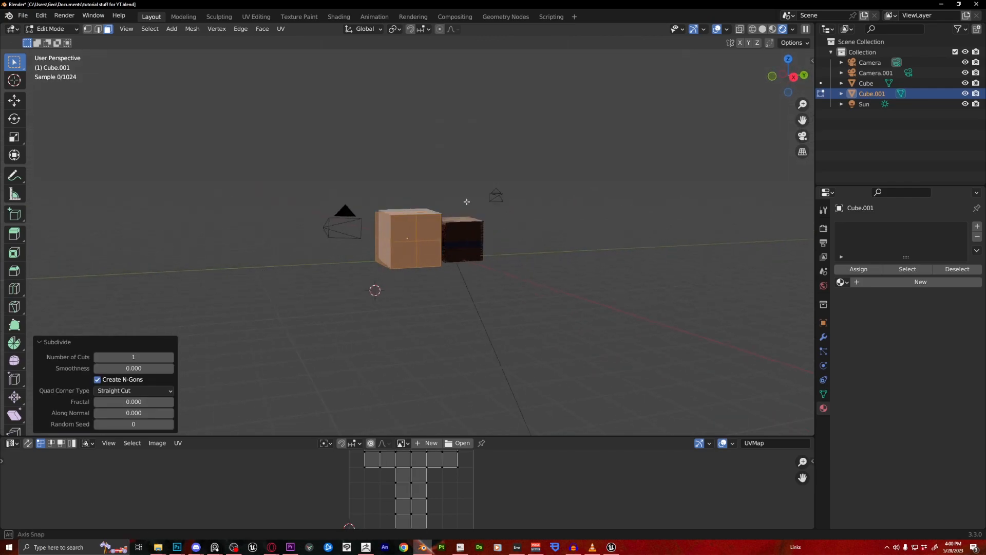
pyautogui.press('Tab')
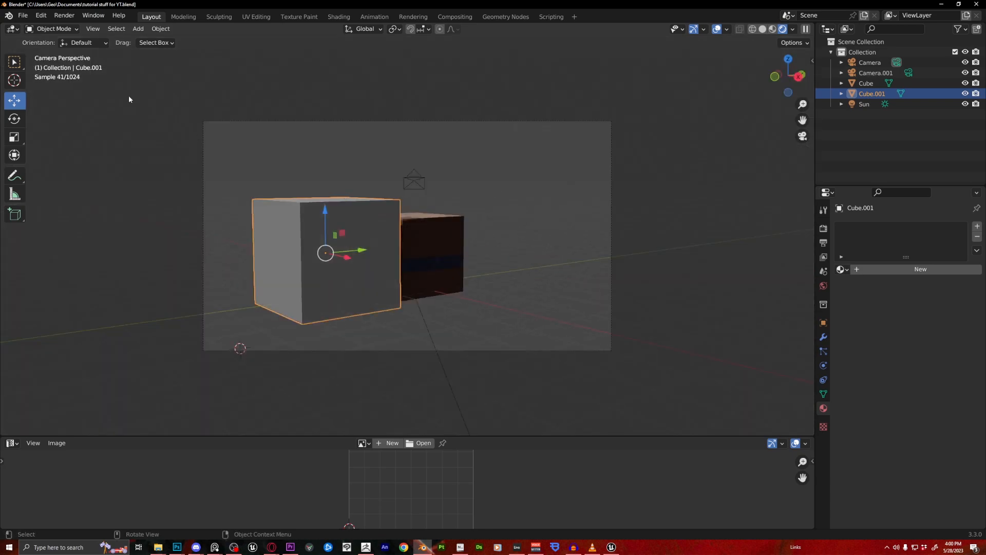
pyautogui.press('F12')
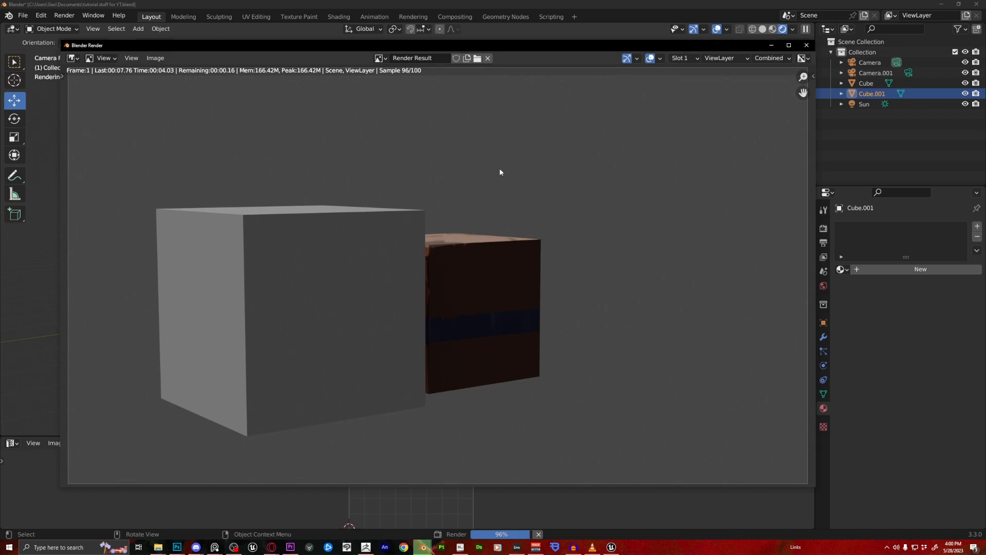
# - Save the rendered image to disk and close the render window
pyautogui.click(155, 57)
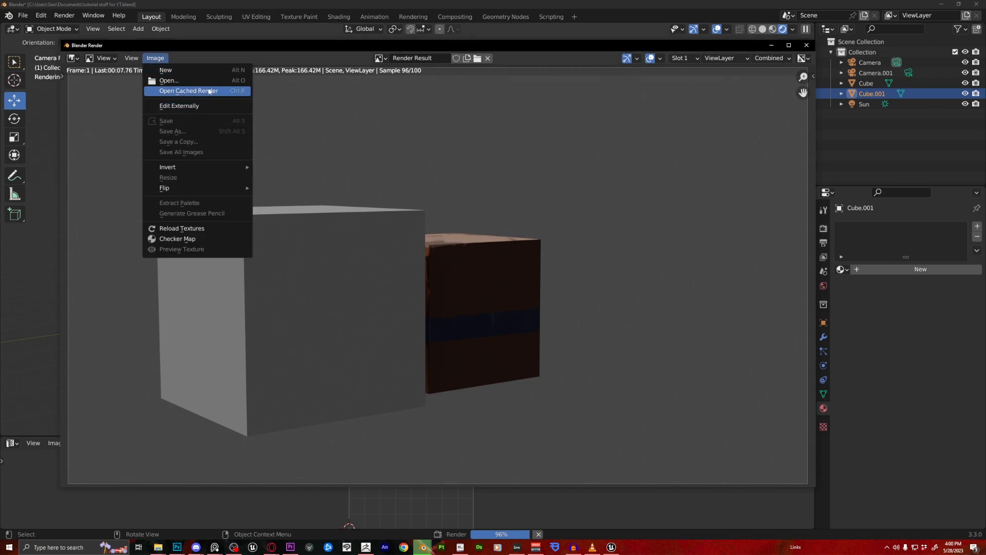
pyautogui.moveTo(169, 70)
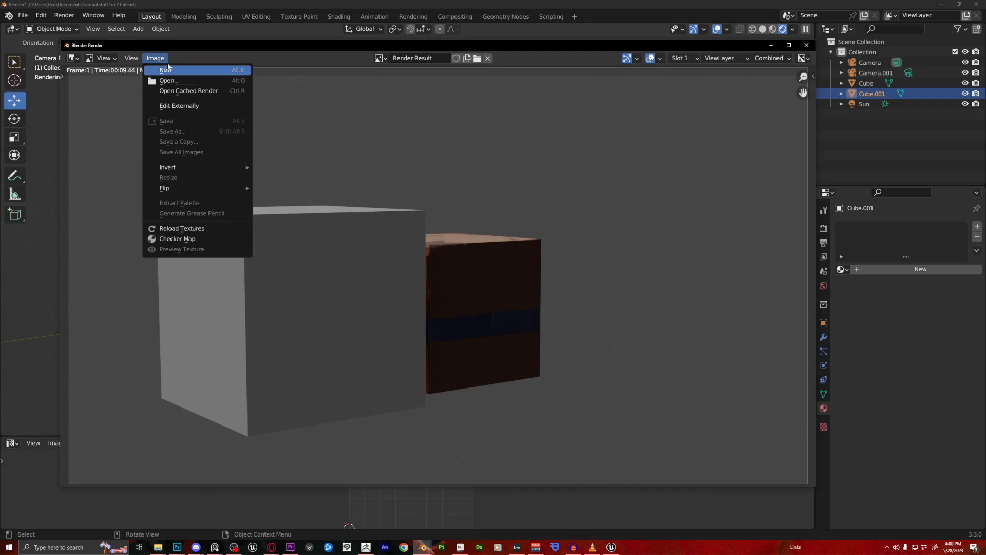
pyautogui.click(155, 58)
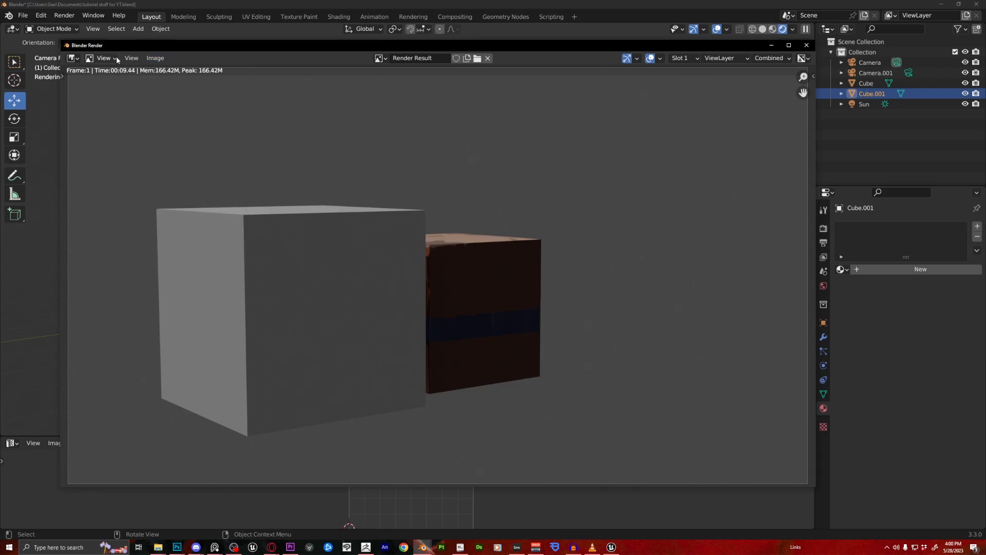
pyautogui.click(155, 57)
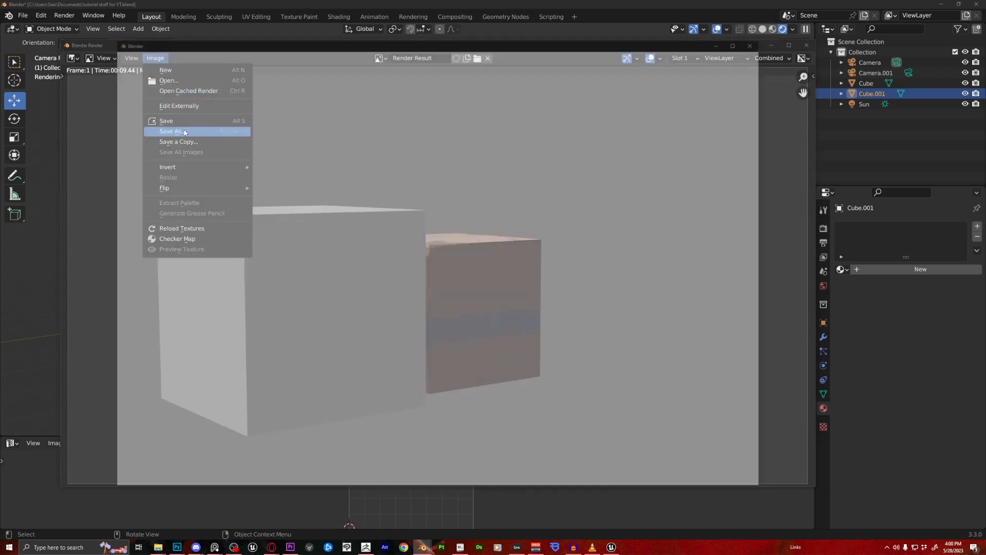
pyautogui.click(171, 132)
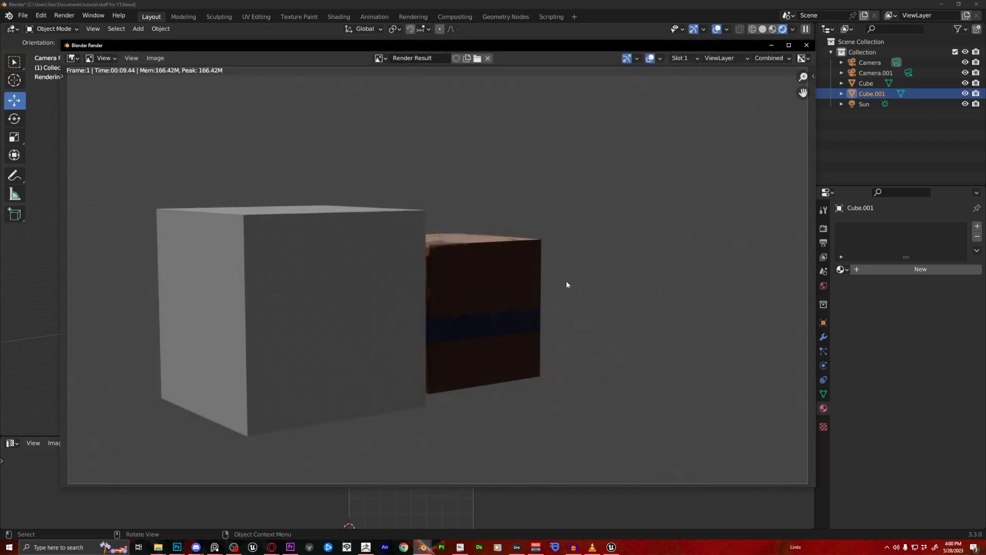
pyautogui.moveTo(807, 45)
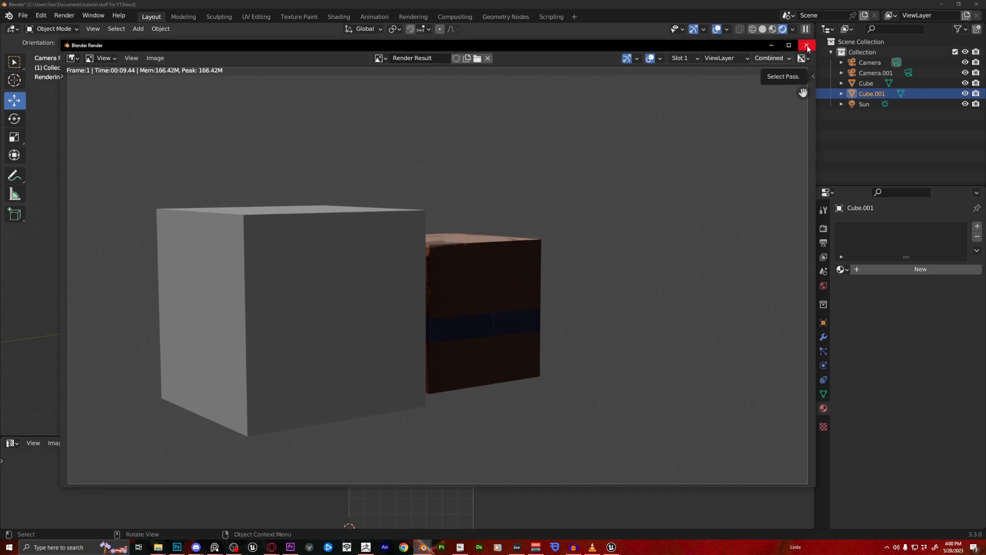
pyautogui.click(806, 46)
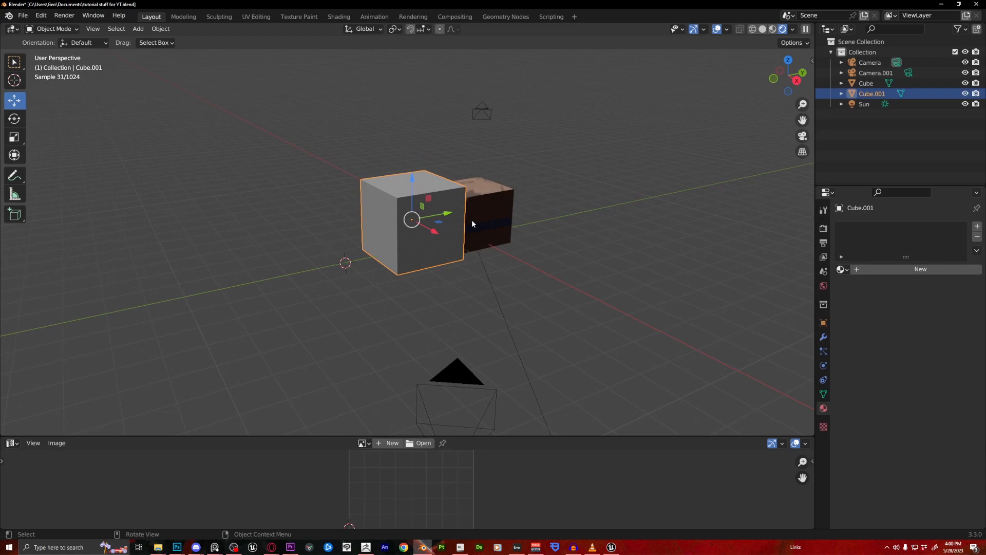
# - Project the grey cube's UVs from the camera view
pyautogui.press('Tab')
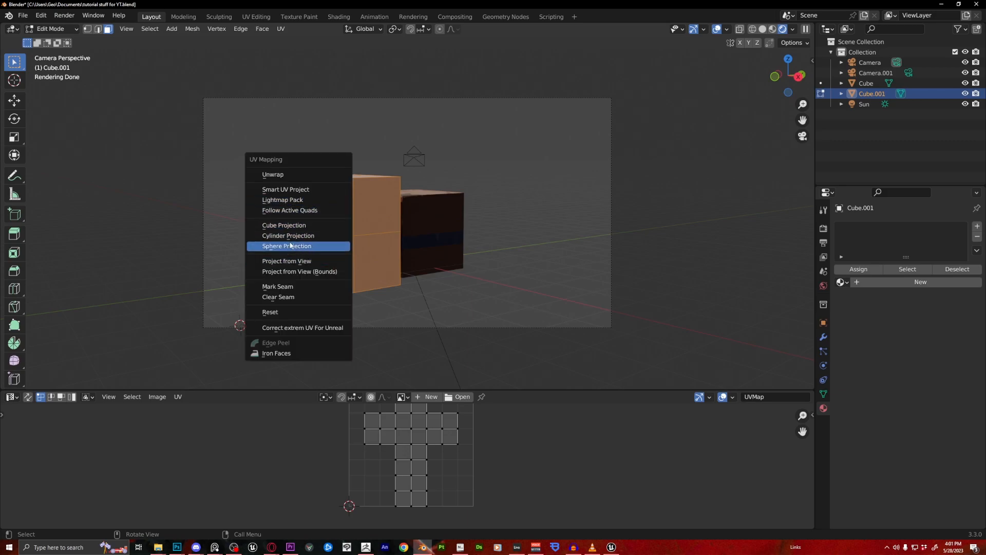
pyautogui.moveTo(307, 261)
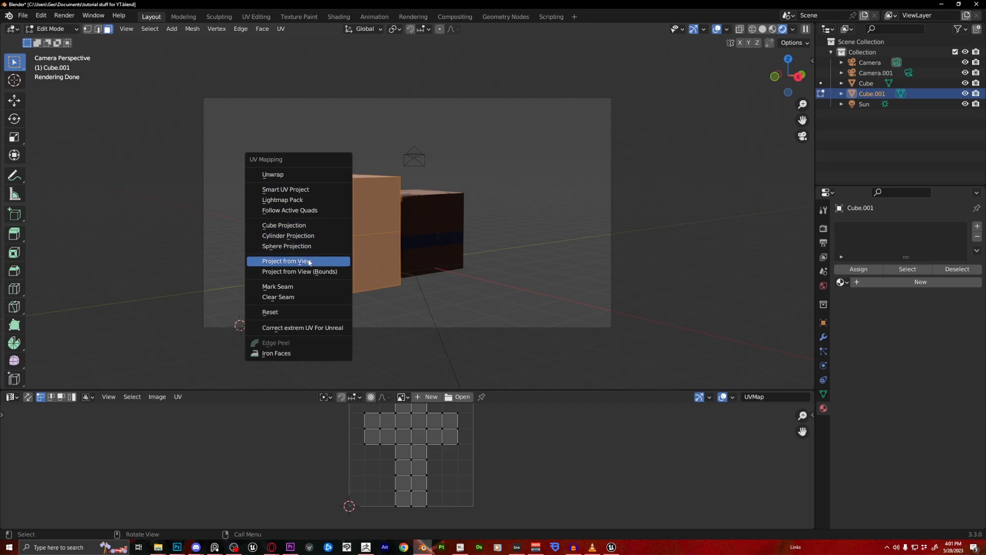
pyautogui.click(286, 261)
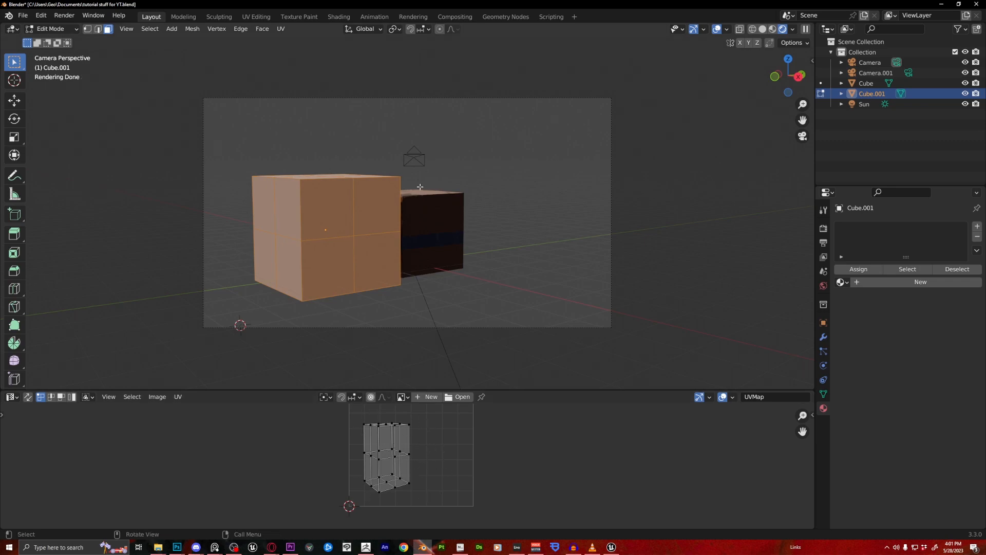
pyautogui.moveTo(266, 183)
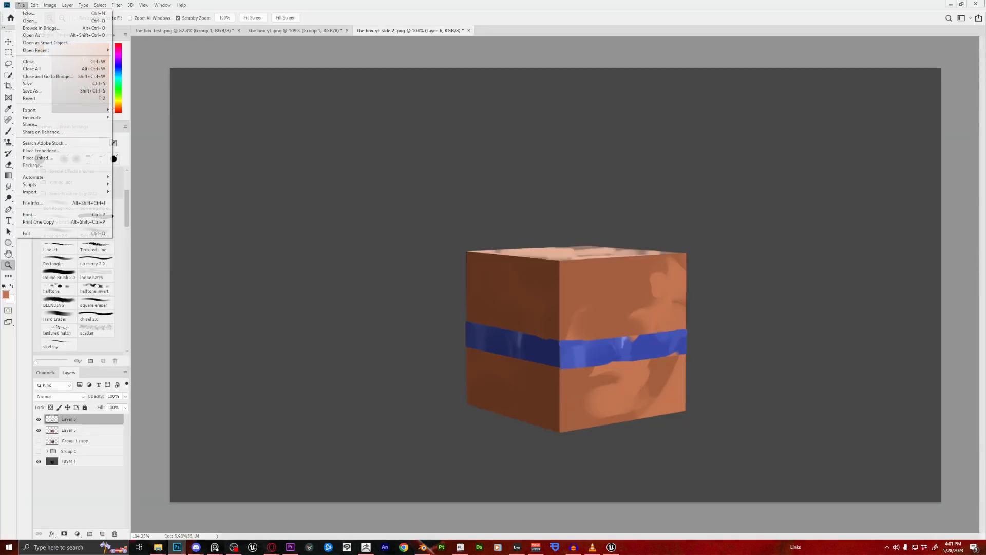
# - Open the yt222.png render in Photoshop
pyautogui.click(25, 20)
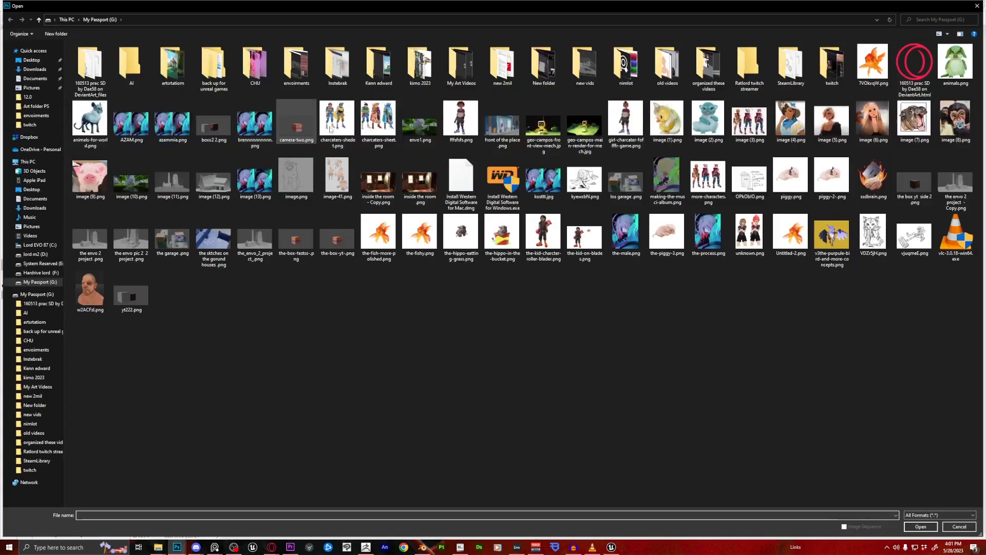
pyautogui.click(89, 177)
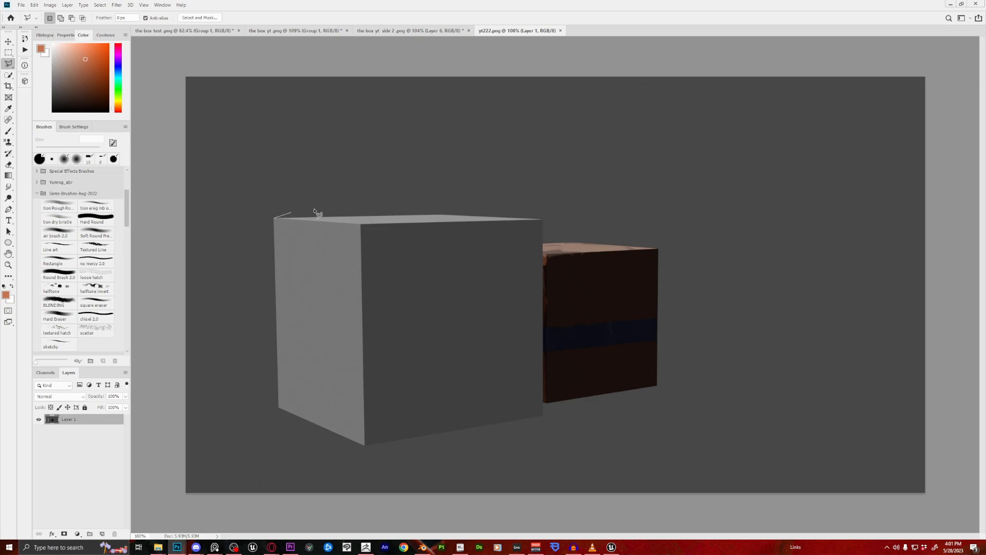
# - Outline the grey cube with the Polygonal Lasso and pick a round brush
pyautogui.moveTo(289, 214); pyautogui.dragTo(538, 223)
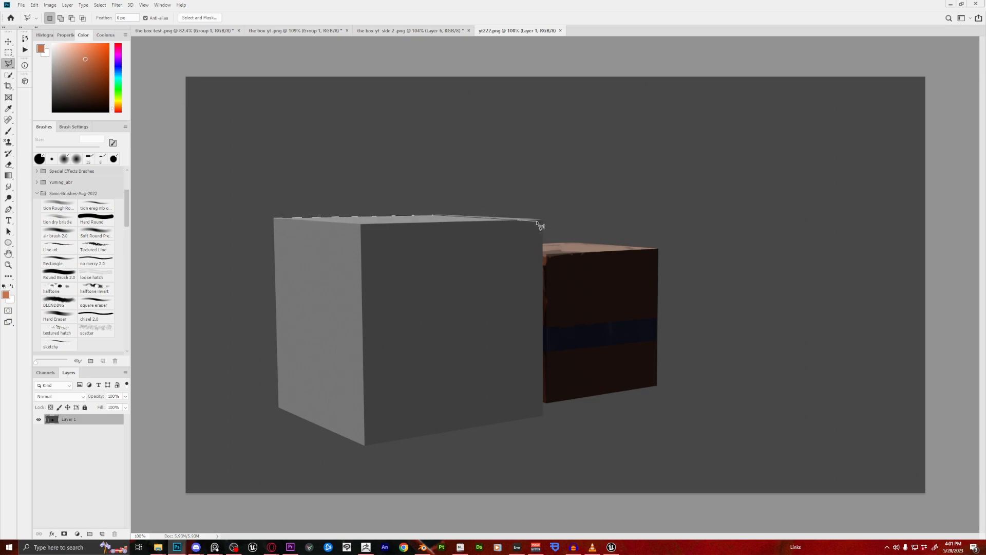
pyautogui.moveTo(538, 223); pyautogui.dragTo(544, 420)
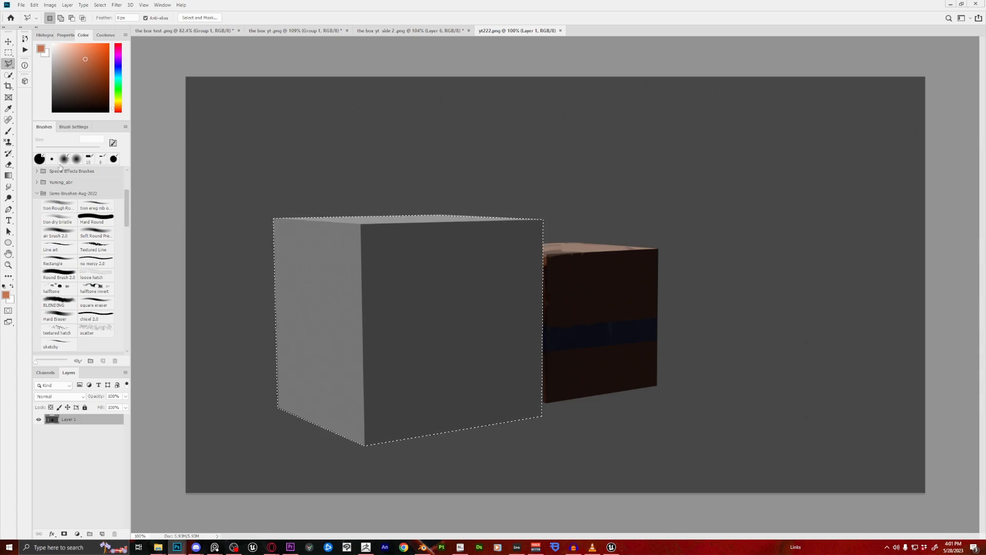
pyautogui.click(101, 72)
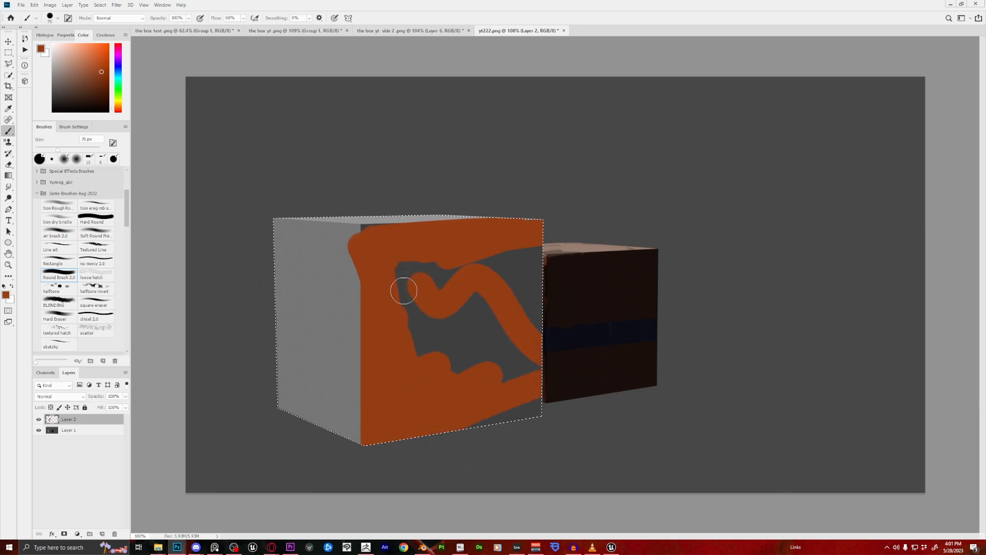
# - Paint the cube's front face orange and side pink, then export the image
pyautogui.moveTo(403, 290); pyautogui.dragTo(484, 234)
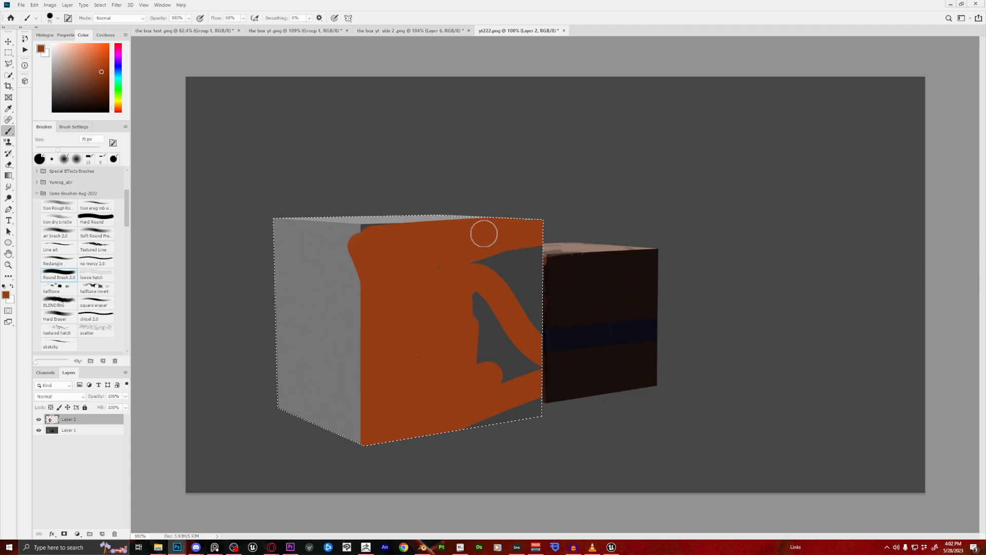
pyautogui.moveTo(484, 234); pyautogui.dragTo(439, 342)
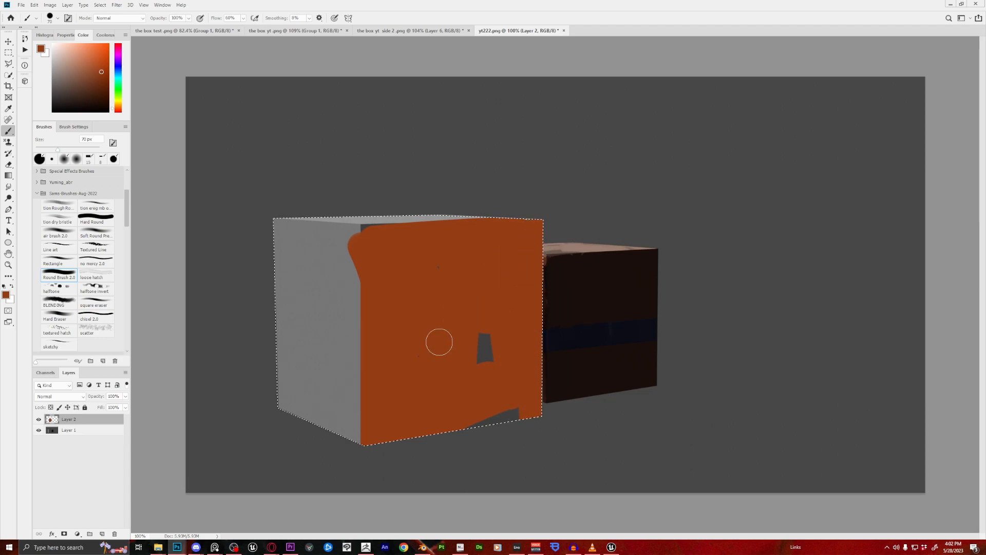
pyautogui.moveTo(441, 339); pyautogui.dragTo(373, 272)
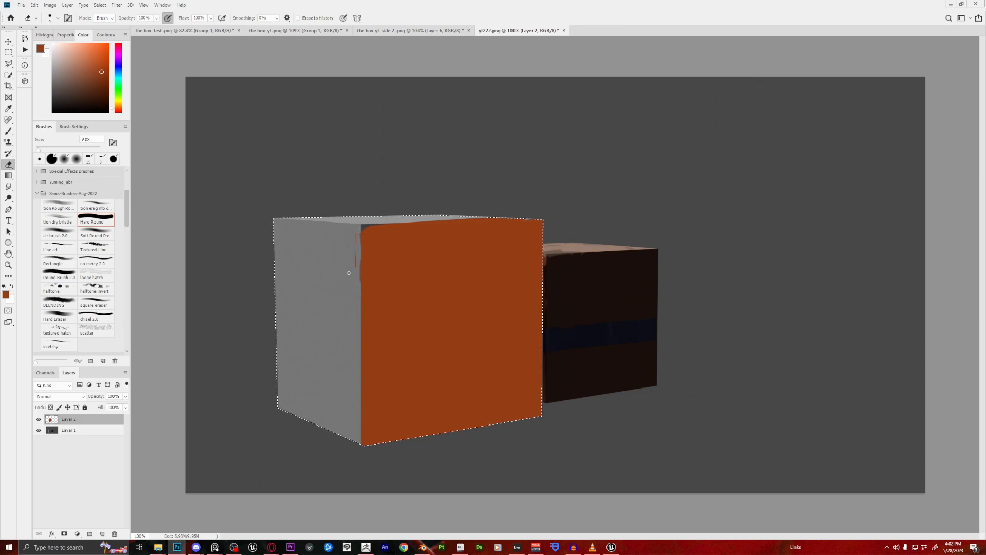
pyautogui.click(21, 6)
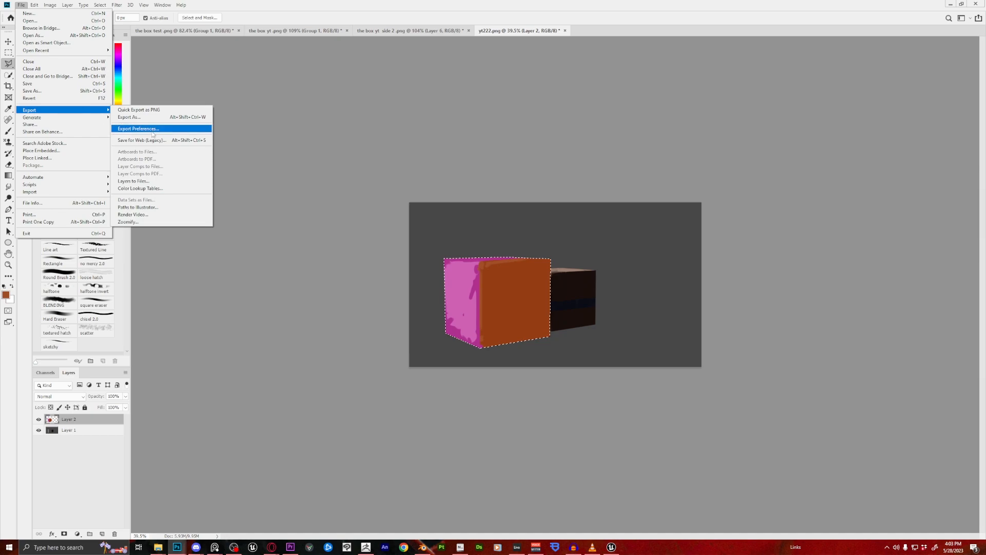
pyautogui.click(141, 140)
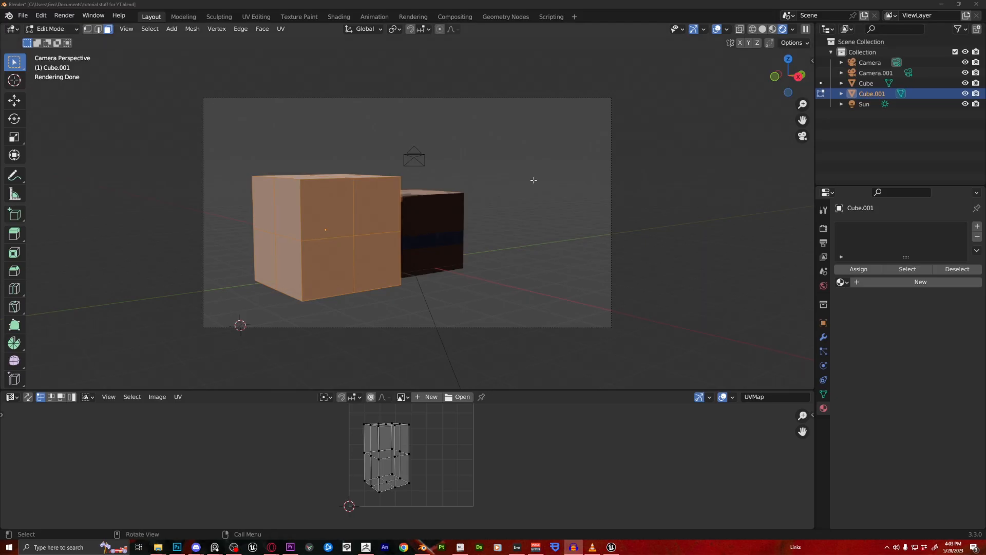
pyautogui.moveTo(391, 278)
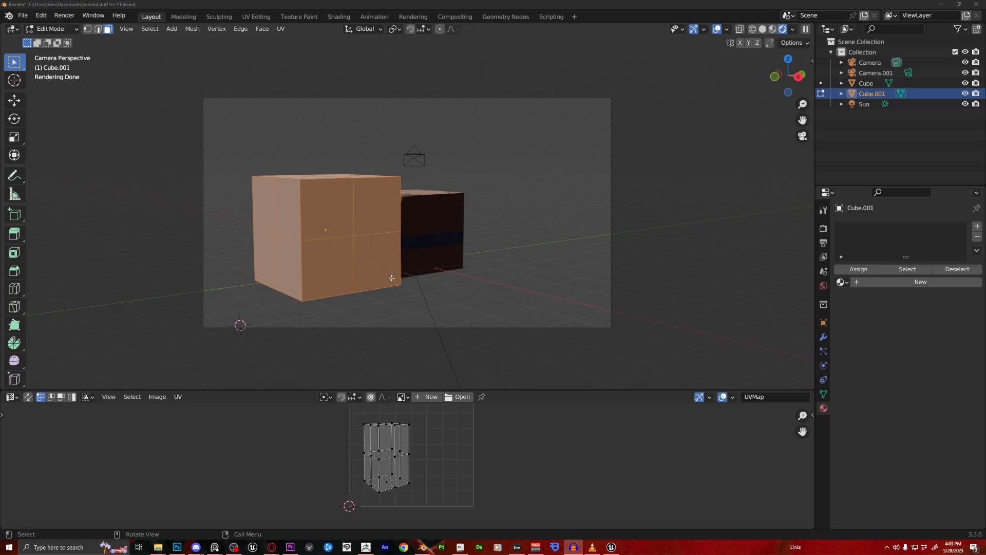
pyautogui.moveTo(461, 267)
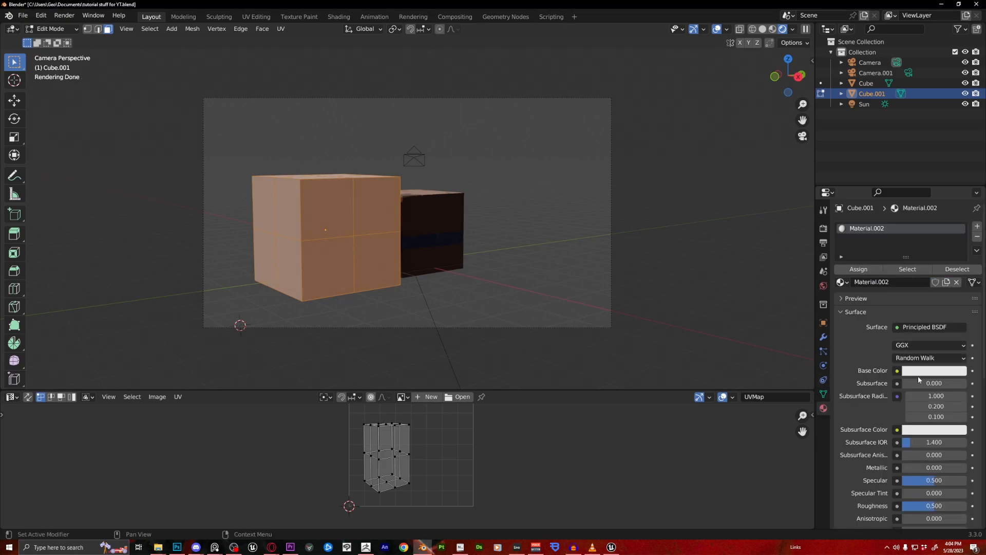
# - Connect an Image Texture to Base Color and load yt2d22.png from the G: drive
pyautogui.click(897, 370)
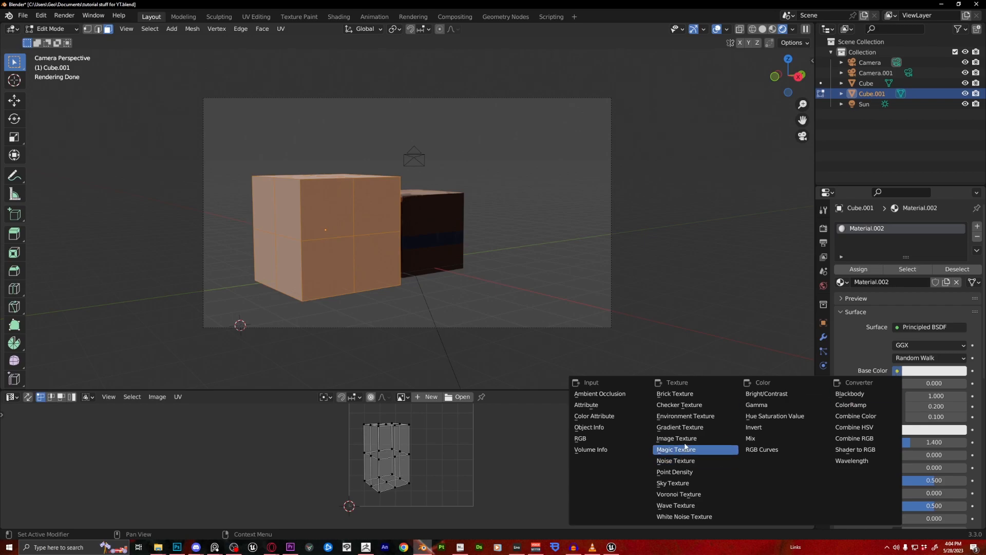
pyautogui.click(676, 438)
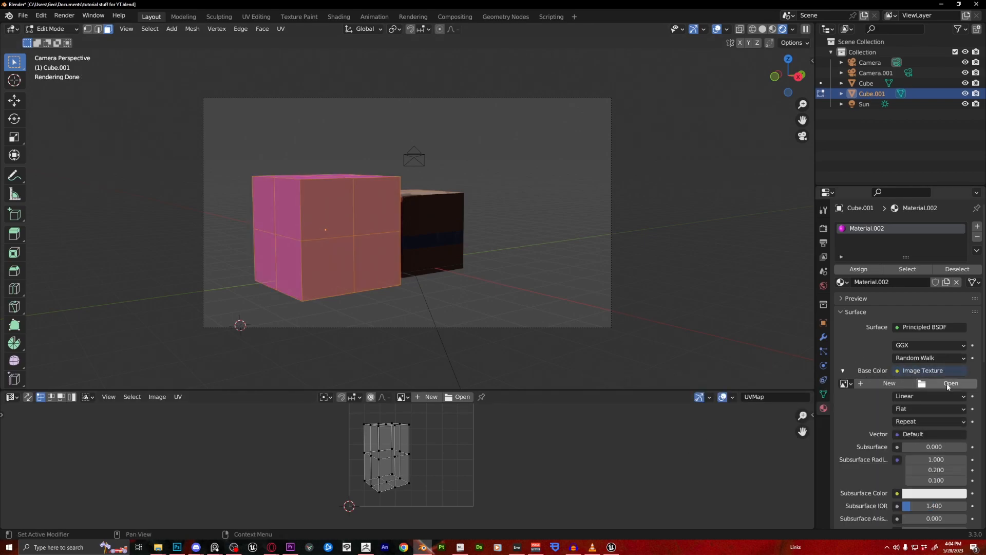
pyautogui.click(951, 383)
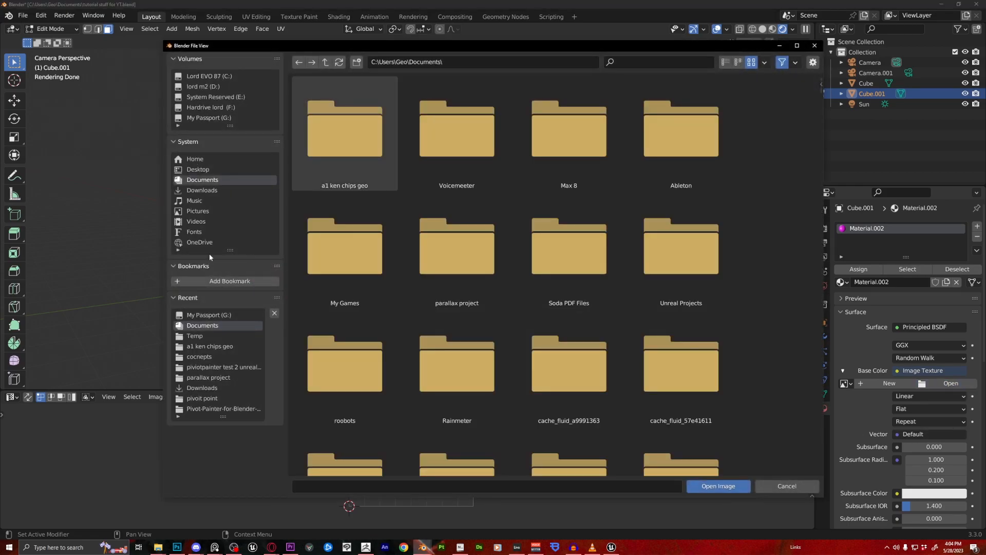
pyautogui.scroll(-3)
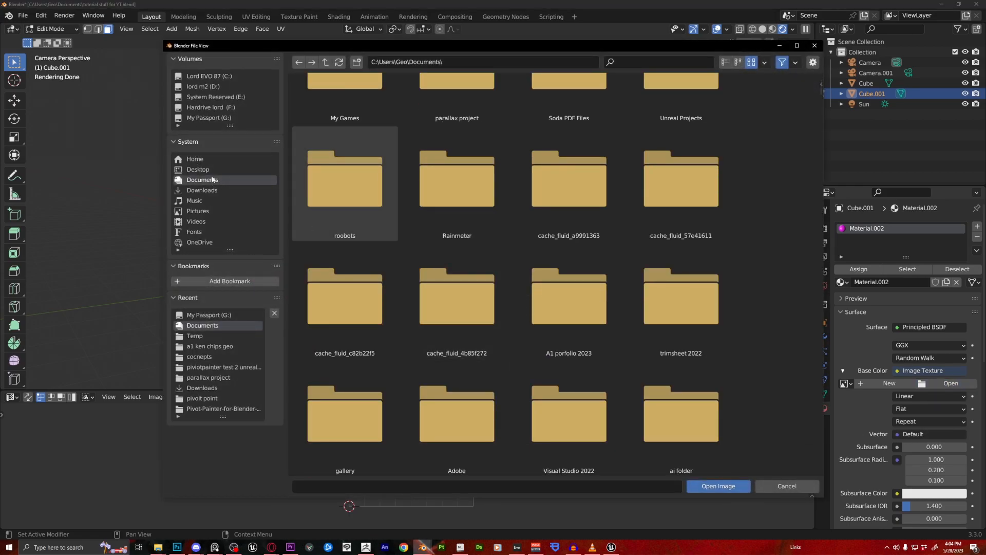
pyautogui.scroll(-3)
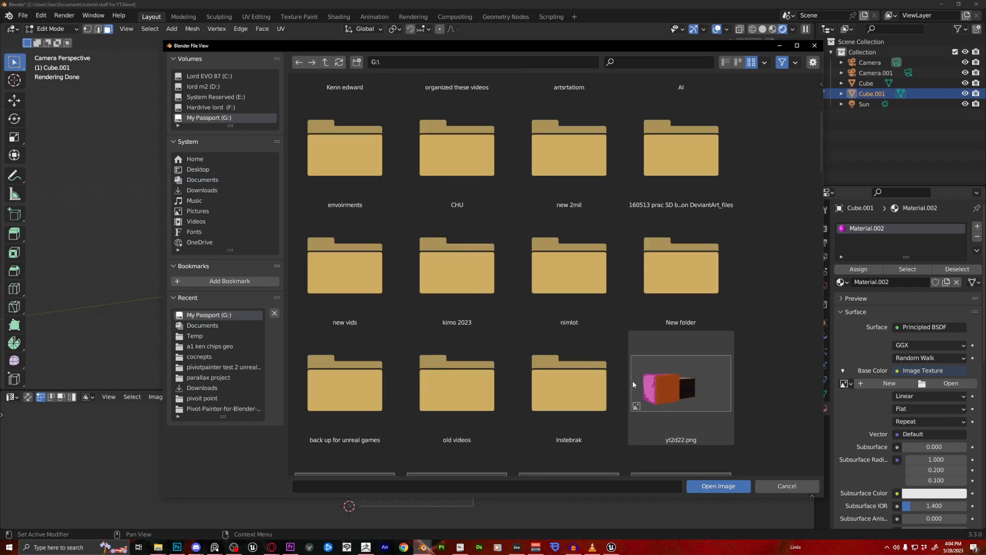
pyautogui.click(719, 486)
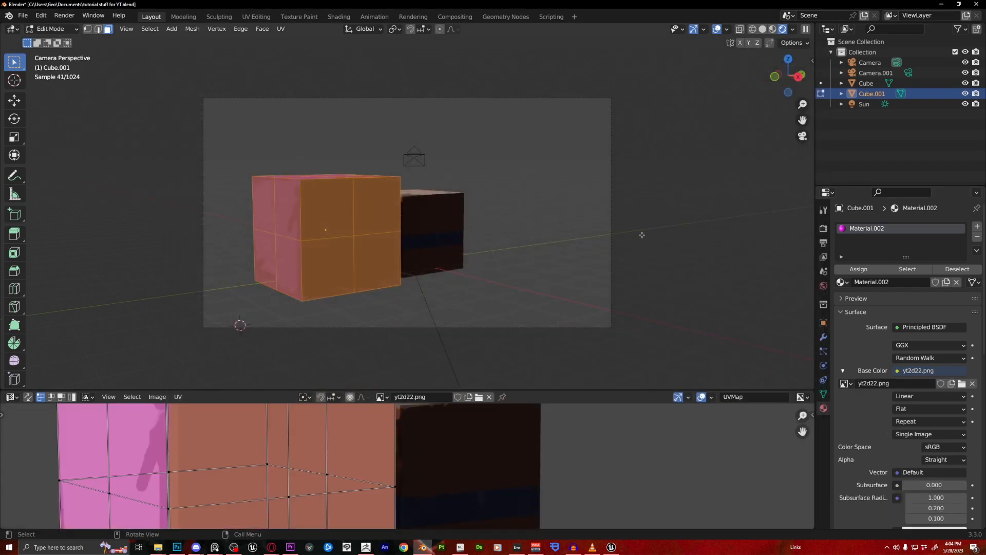
# - Leave Edit Mode and orbit around the orange-and-pink textured cube
pyautogui.moveTo(628, 234); pyautogui.dragTo(364, 232)
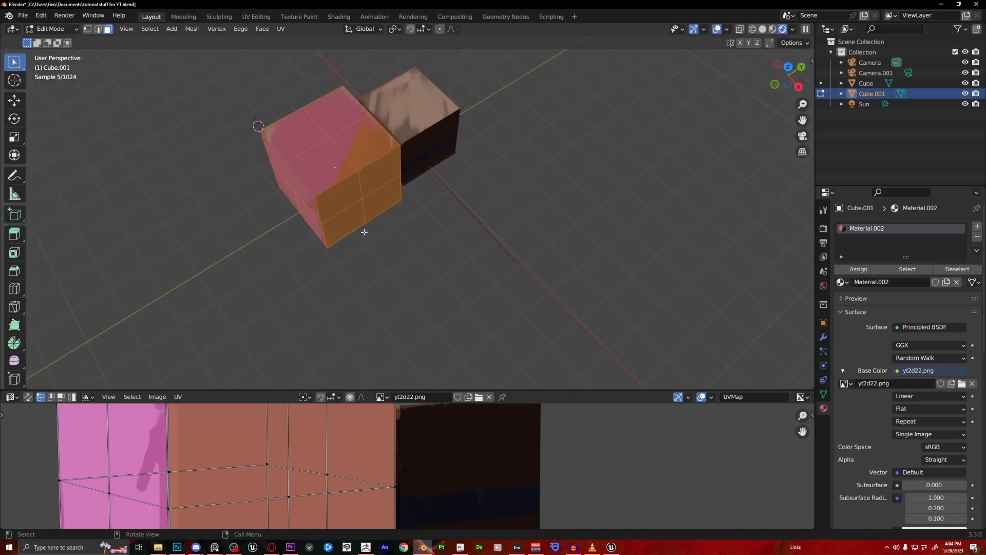
pyautogui.press('Tab')
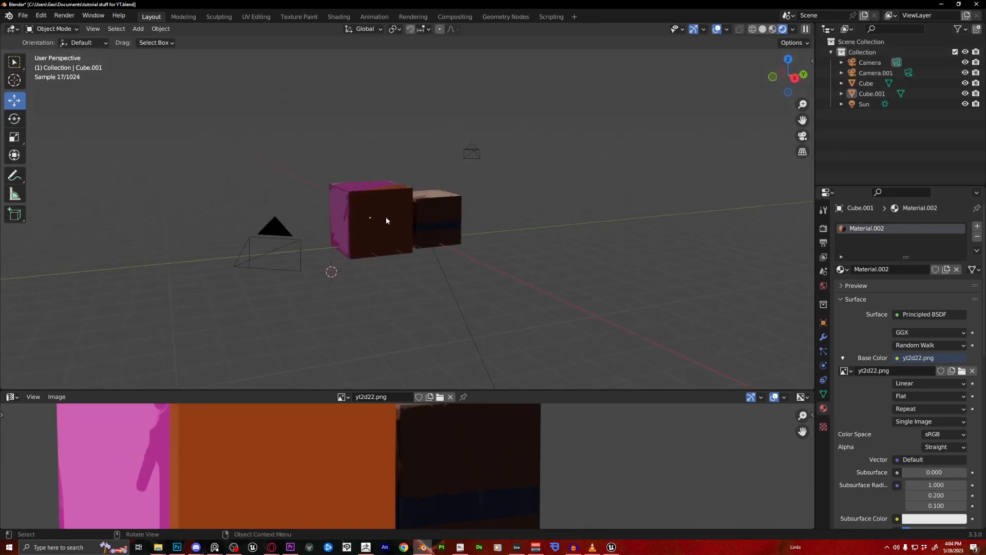
pyautogui.moveTo(387, 220); pyautogui.dragTo(489, 236)
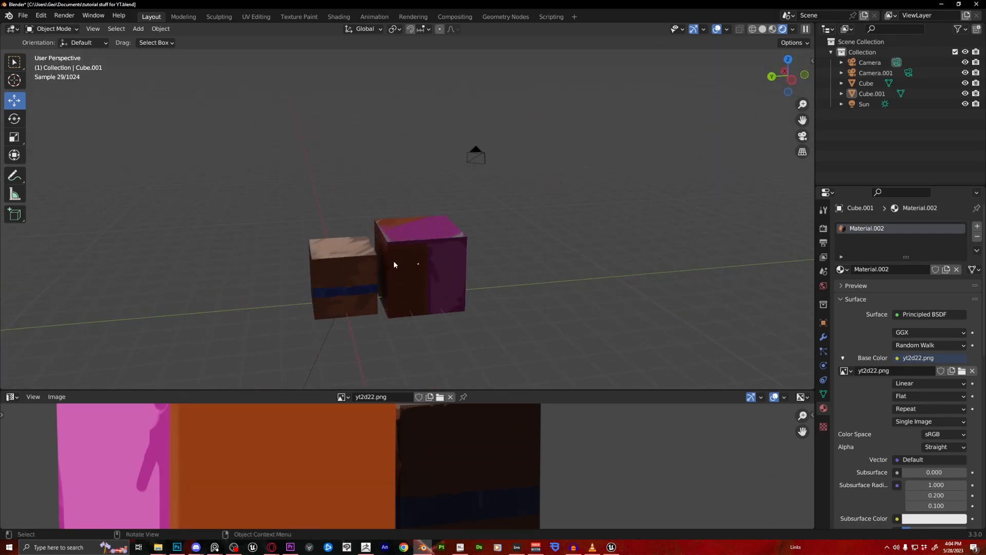
pyautogui.press('Tab')
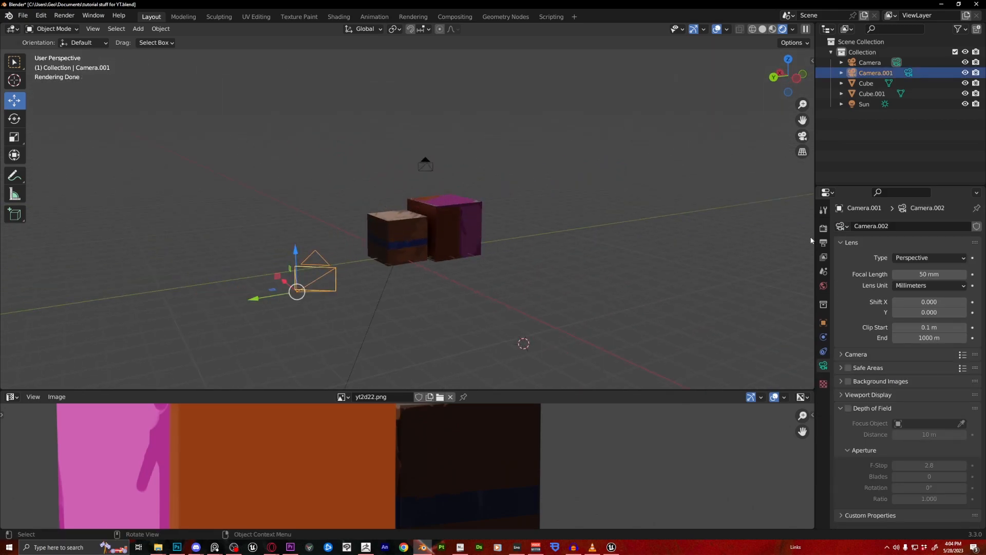
# - Set Camera.001 as the scene camera and look through it
pyautogui.click(823, 304)
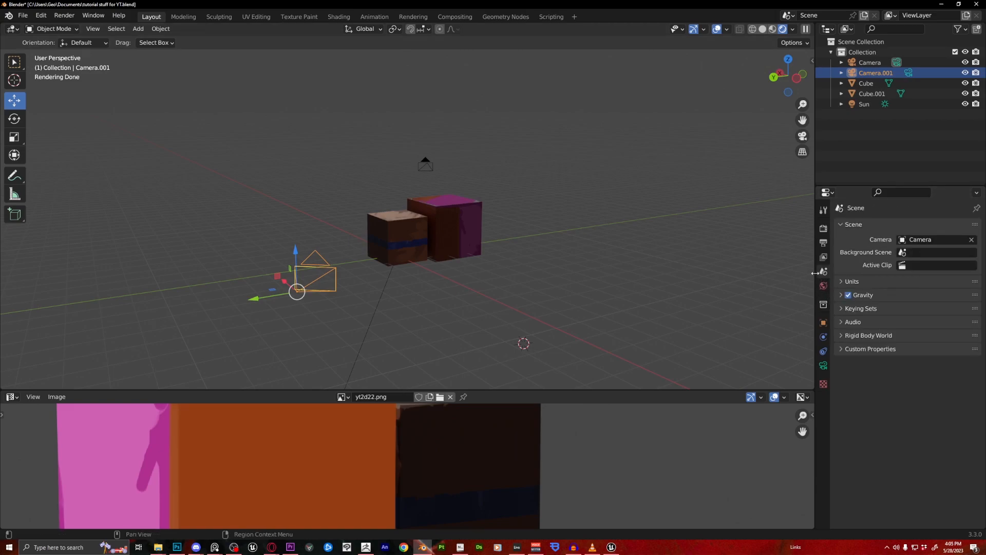
pyautogui.click(935, 239)
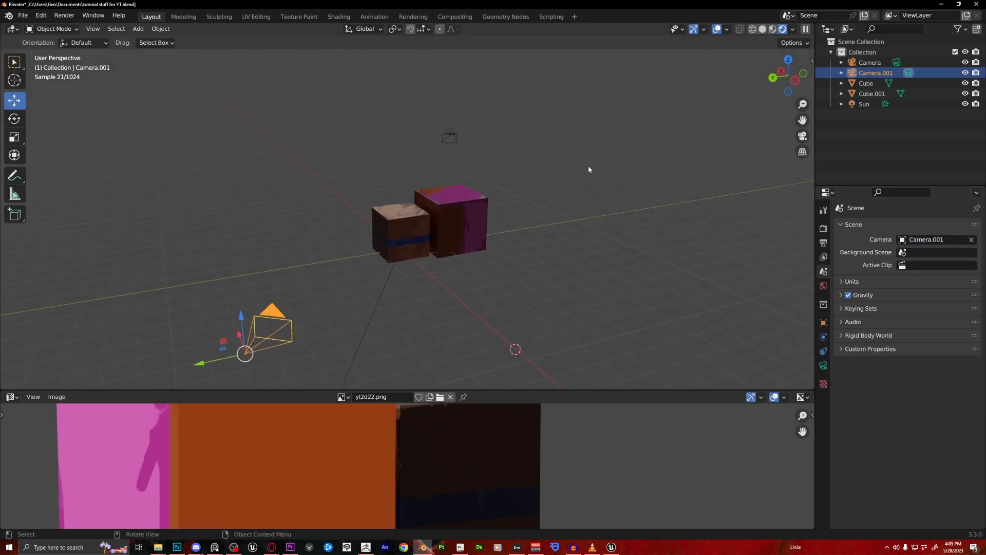
pyautogui.press('KP_0')
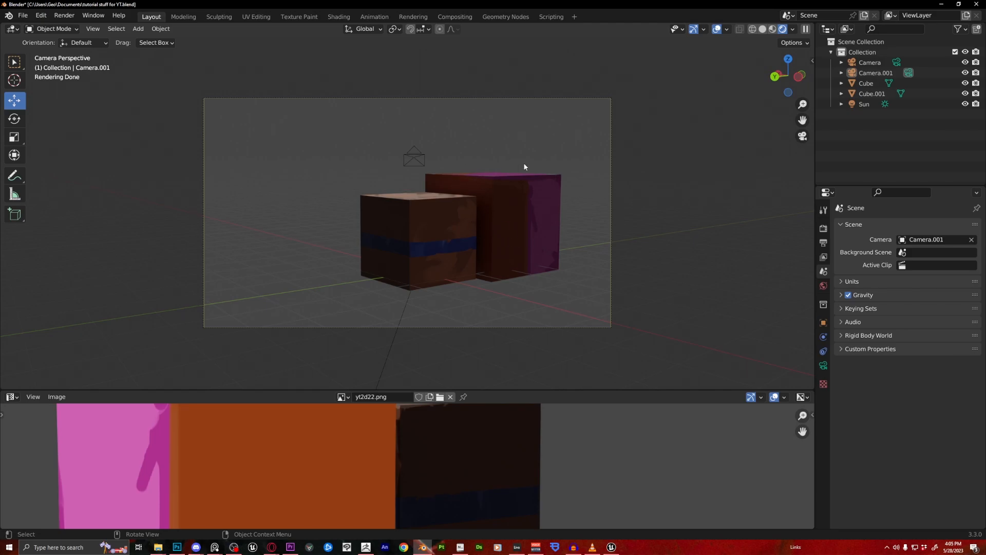
pyautogui.moveTo(517, 190)
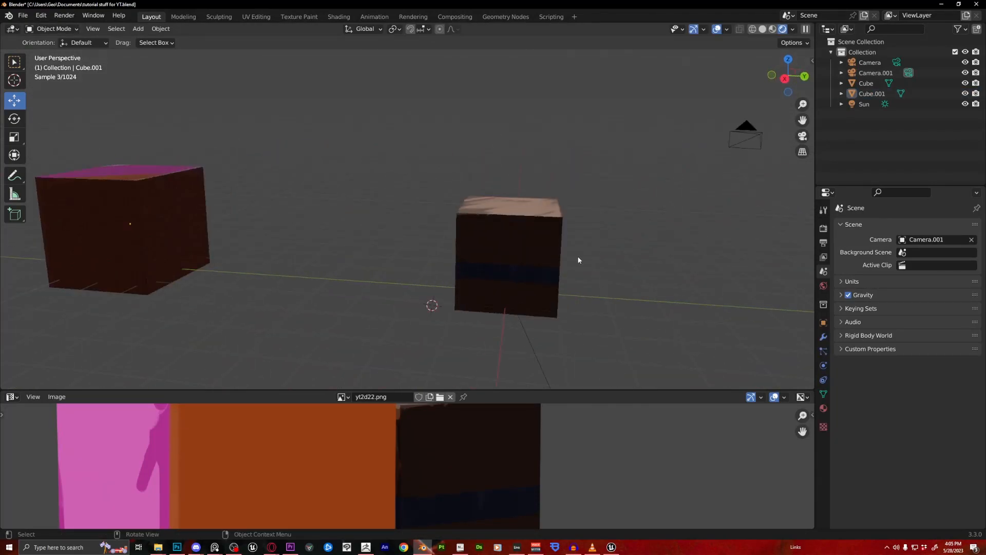
# - Orbit around the brown cube to inspect its projected texture
pyautogui.moveTo(578, 260); pyautogui.dragTo(704, 247)
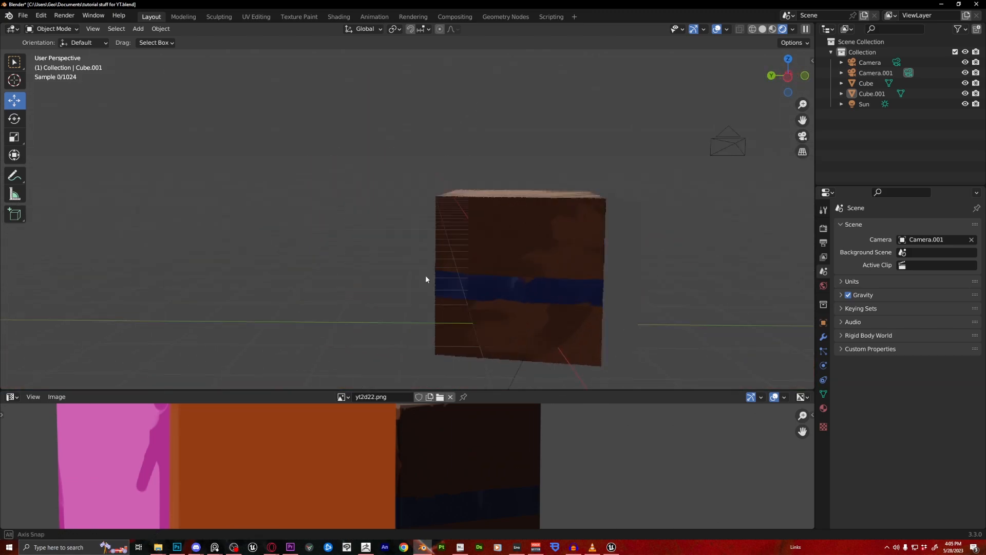
pyautogui.moveTo(426, 280); pyautogui.dragTo(333, 278)
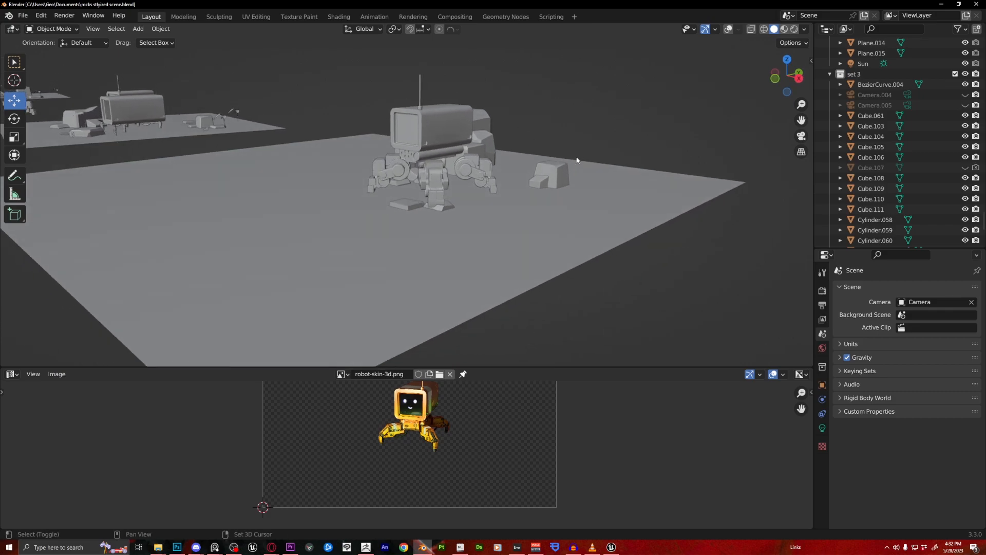
pyautogui.moveTo(576, 160); pyautogui.dragTo(544, 189)
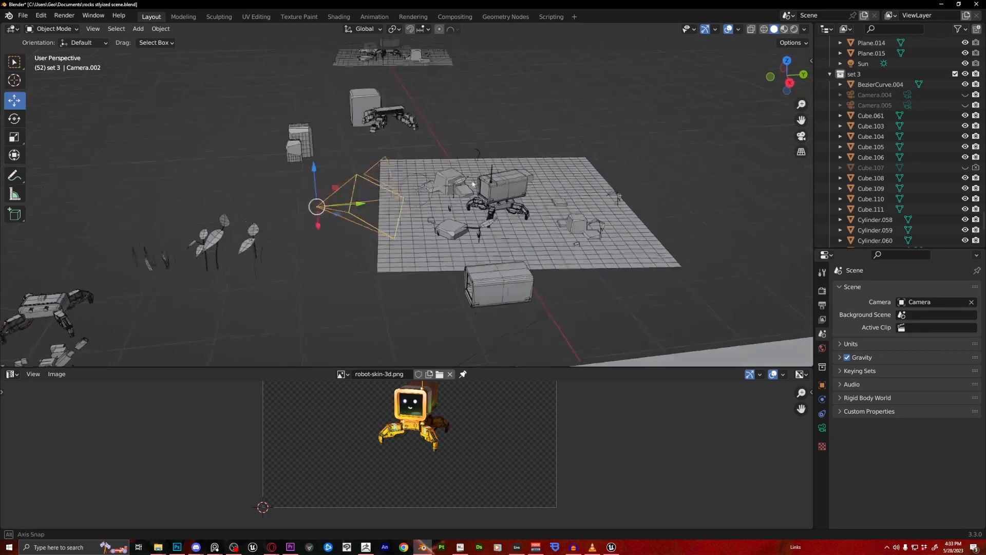
# - Open pokemon.blend from the File menu to load the pool scene
pyautogui.click(23, 16)
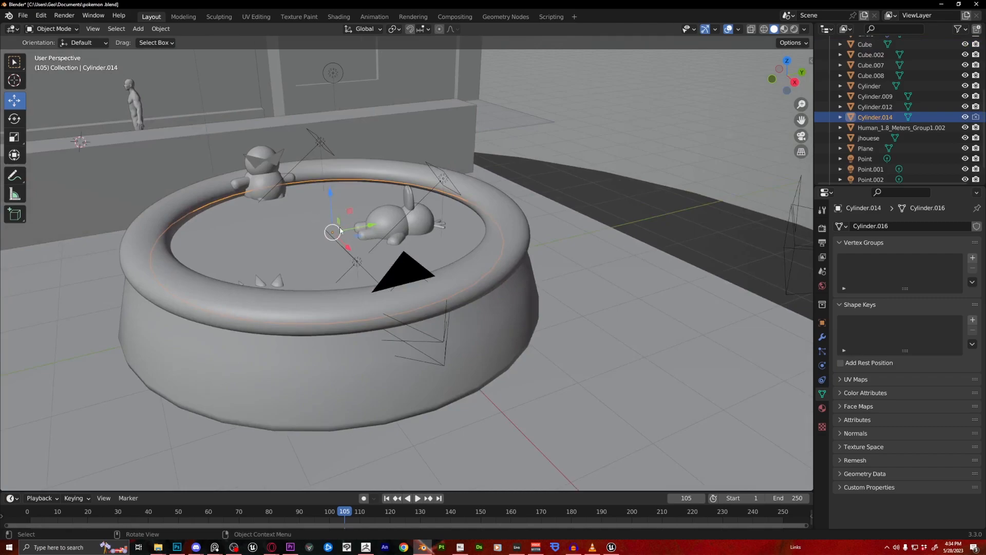
pyautogui.moveTo(333, 196)
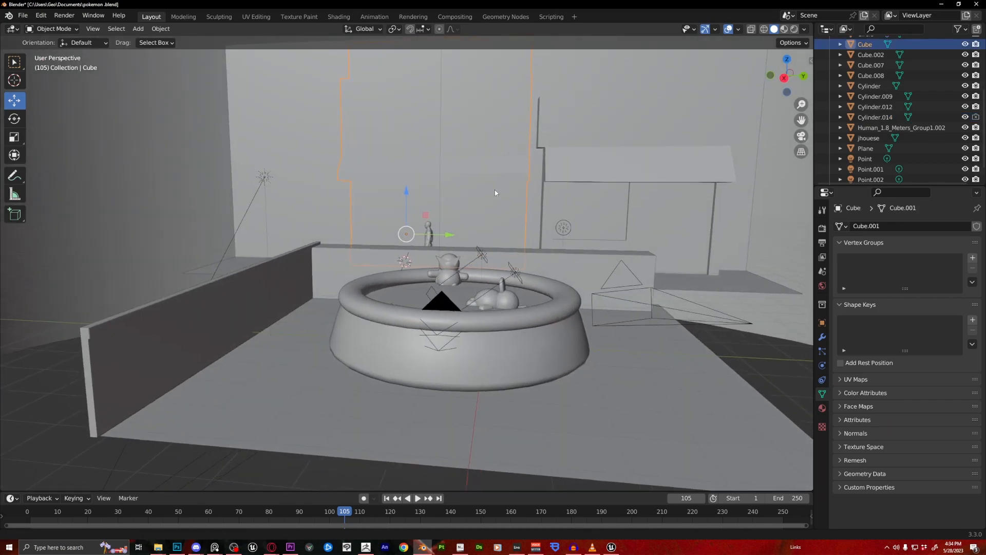
# - Preview the pool scene in Material Preview shading and view through the camera
pyautogui.click(793, 28)
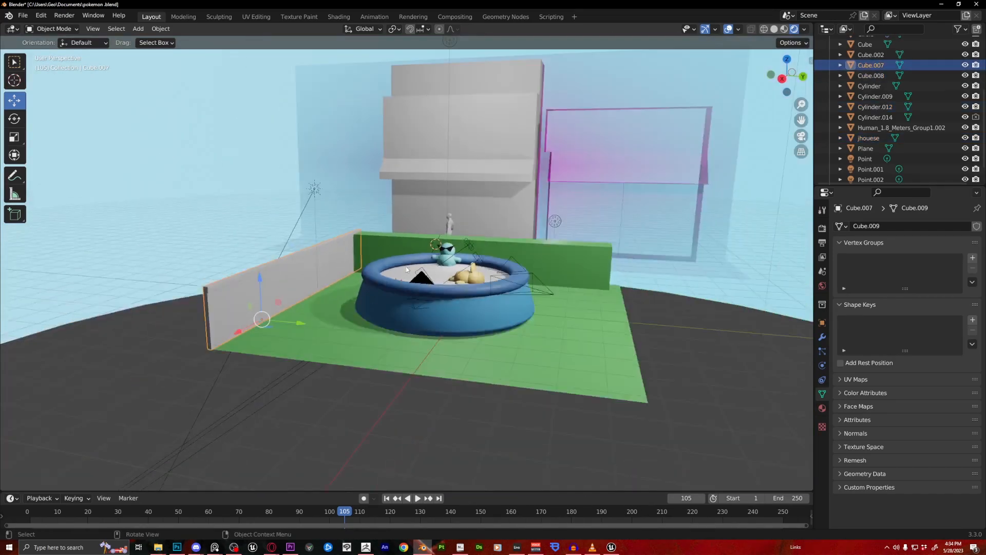
pyautogui.press('KP_0')
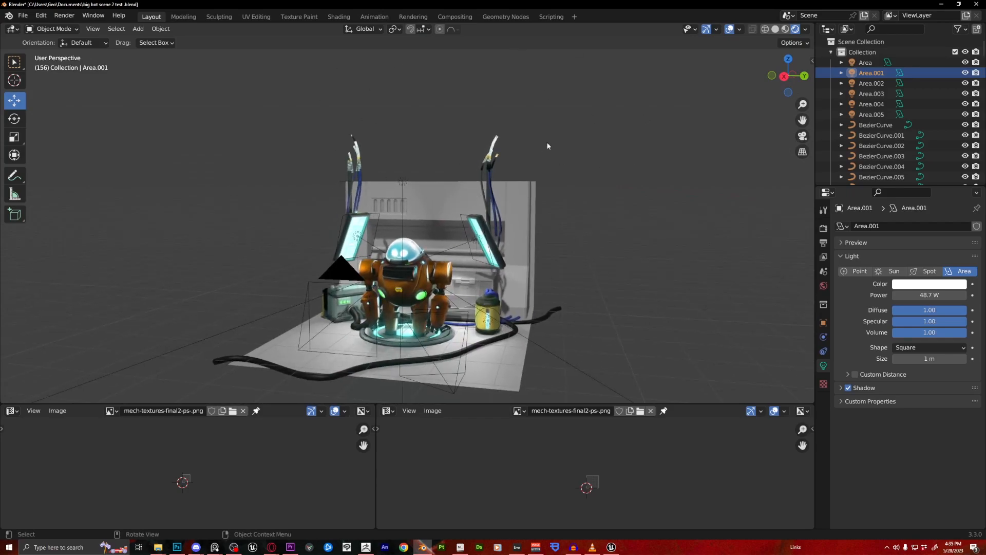
pyautogui.moveTo(385, 99)
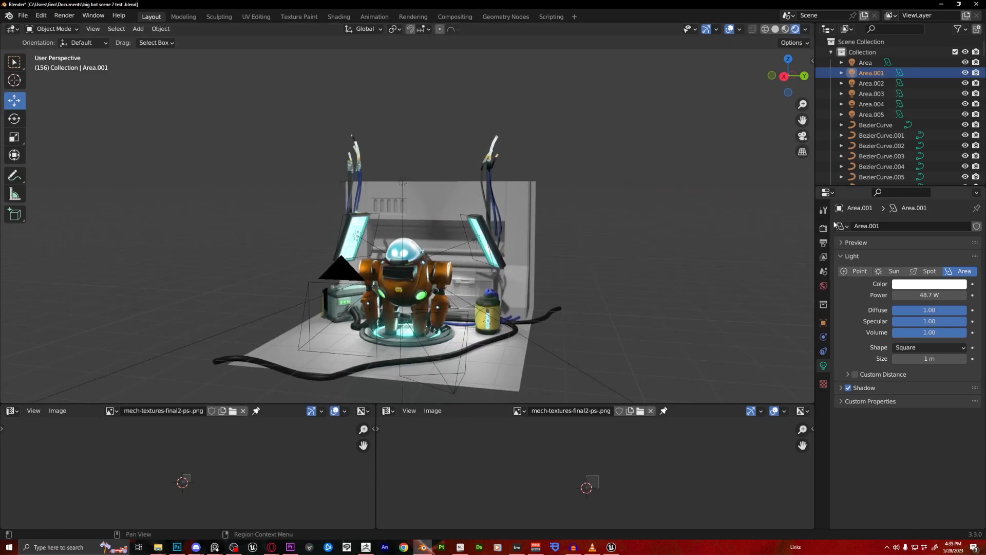
pyautogui.moveTo(823, 229)
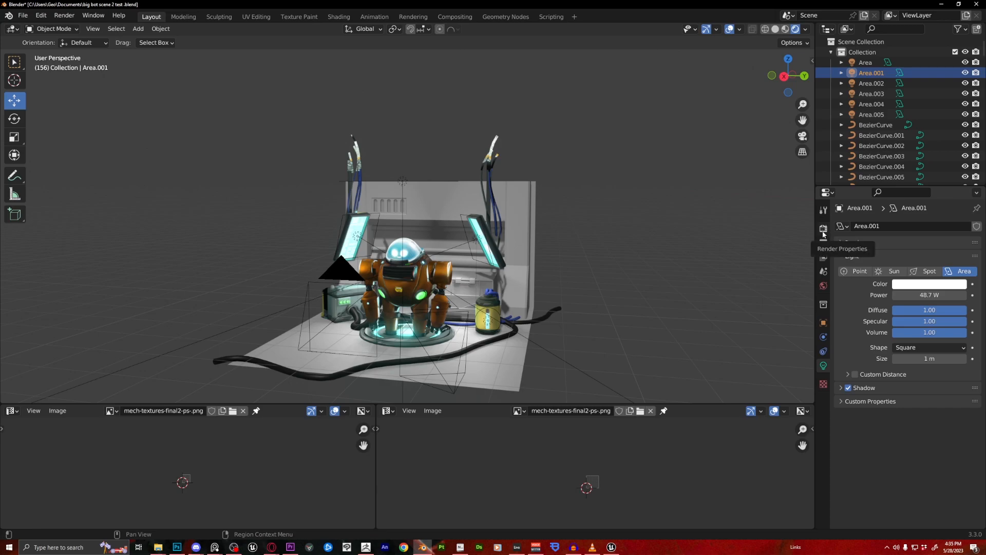
# - Enable Film > Transparent in Render Properties
pyautogui.click(824, 229)
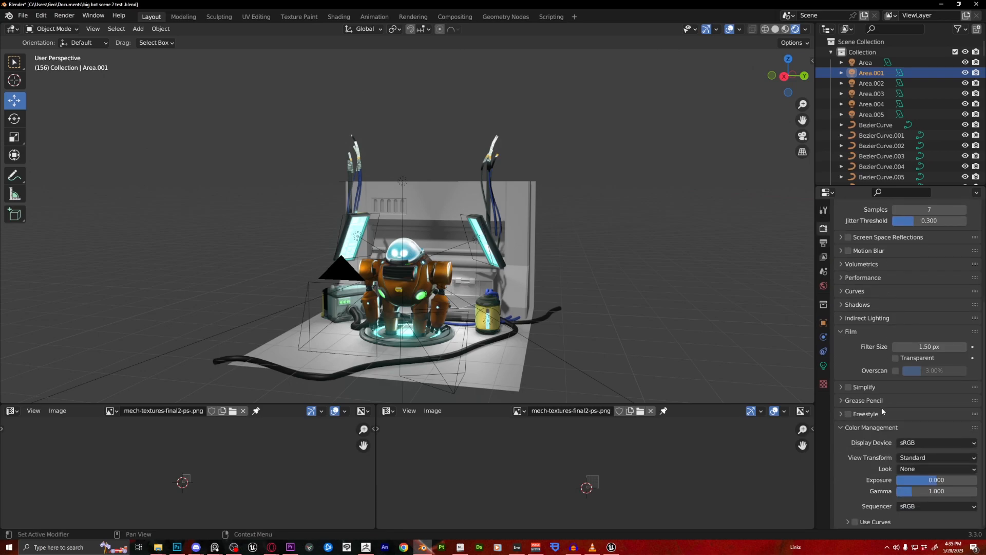
pyautogui.click(896, 358)
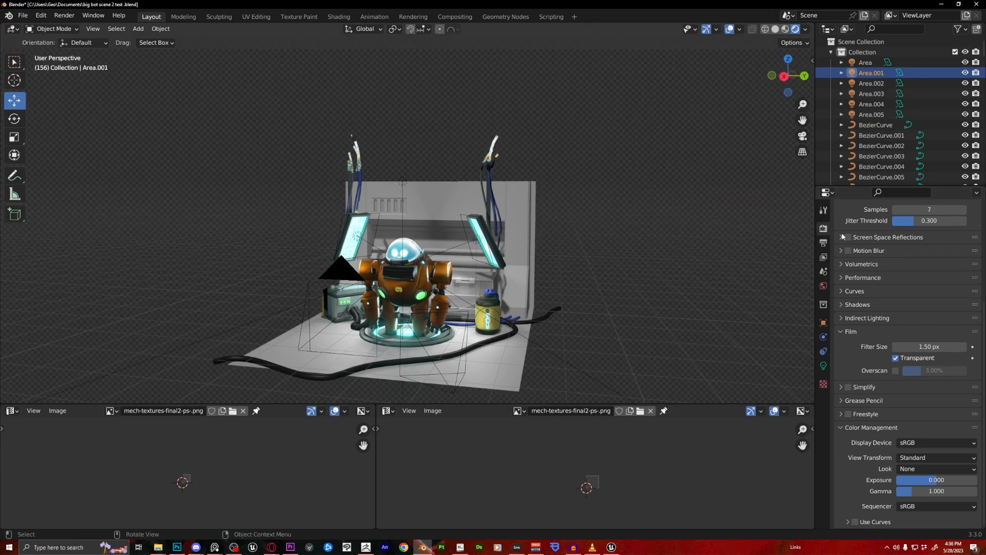
pyautogui.click(845, 236)
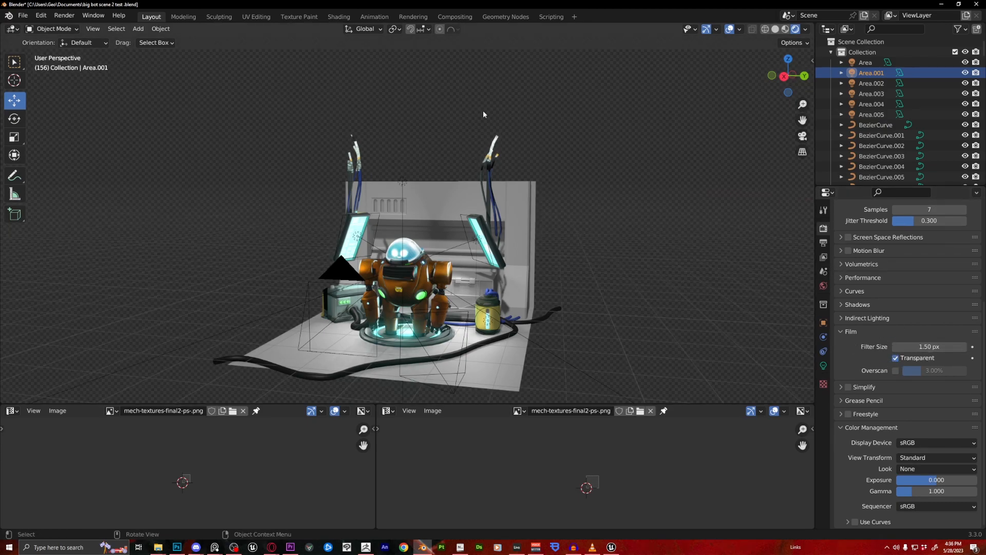
# - Zoom and orbit in closer around the robot
pyautogui.moveTo(483, 114); pyautogui.dragTo(504, 202)
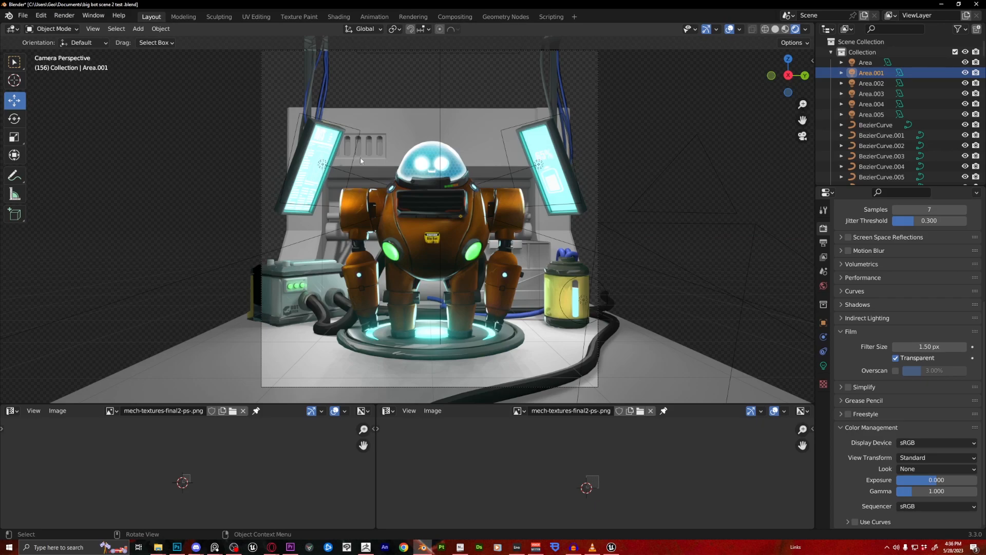
pyautogui.moveTo(528, 166)
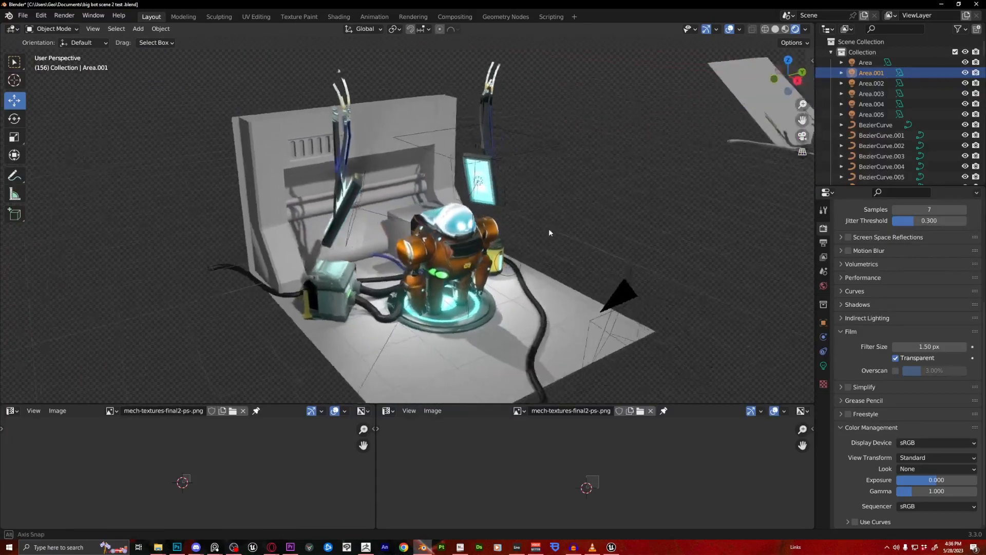
pyautogui.moveTo(547, 233); pyautogui.dragTo(522, 163)
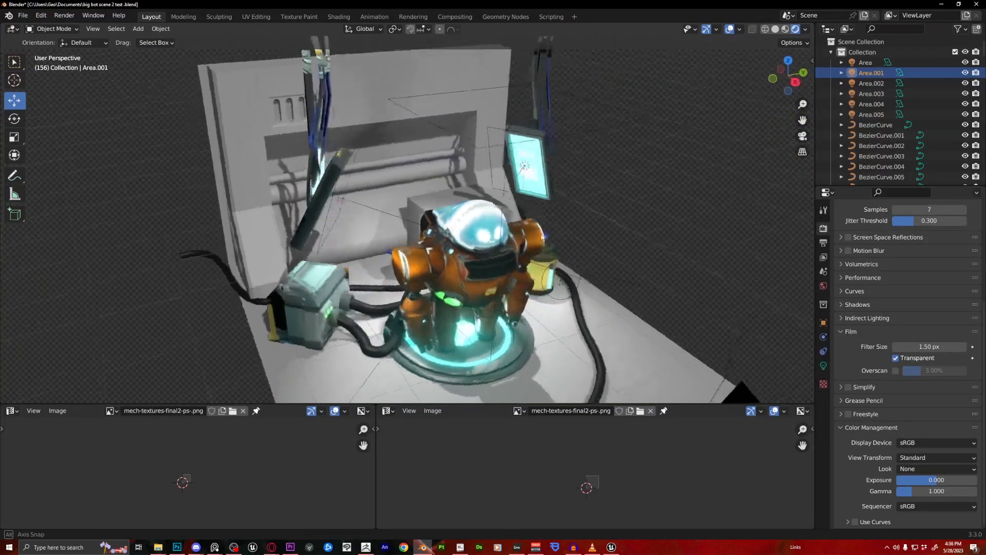